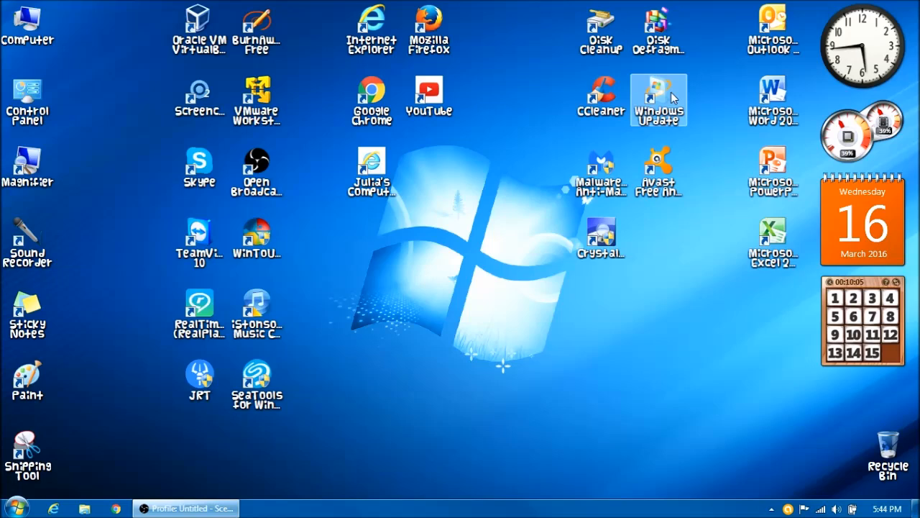
pyautogui.moveTo(655, 272)
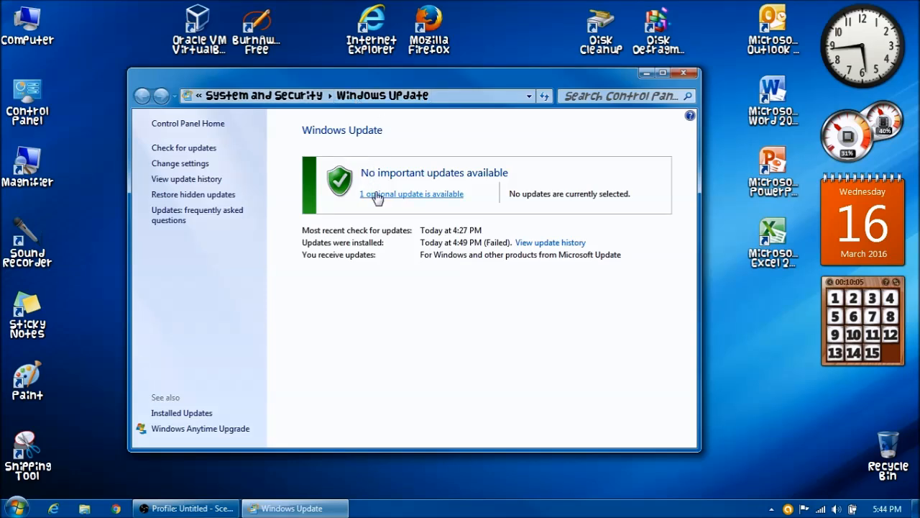
# Open the list showing the optional KB3133977 update.
pyautogui.click(411, 194)
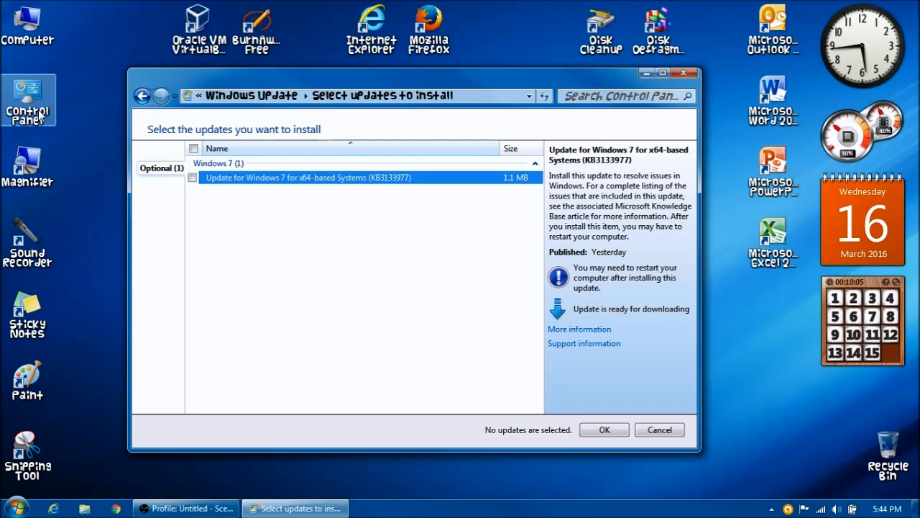
pyautogui.moveTo(352, 281)
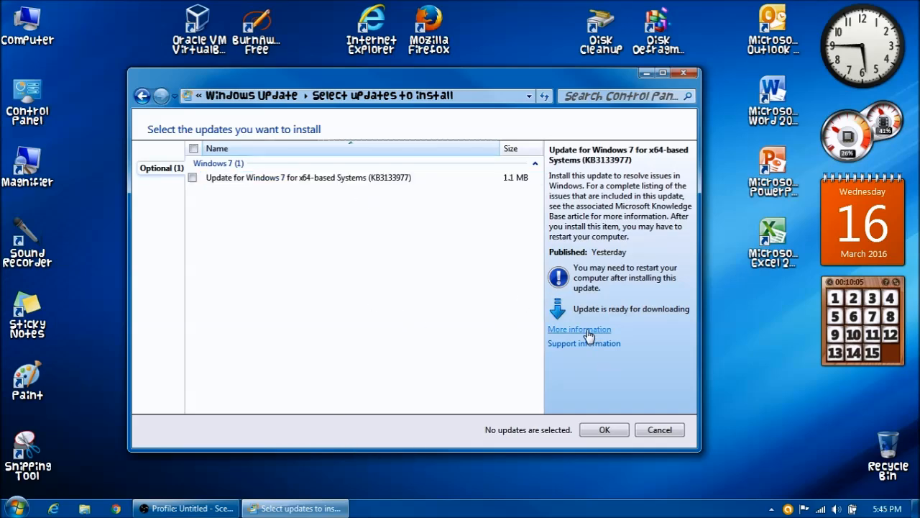
# Open the KB3133977 BitLocker support article in Internet Explorer and start reading it.
pyautogui.click(580, 328)
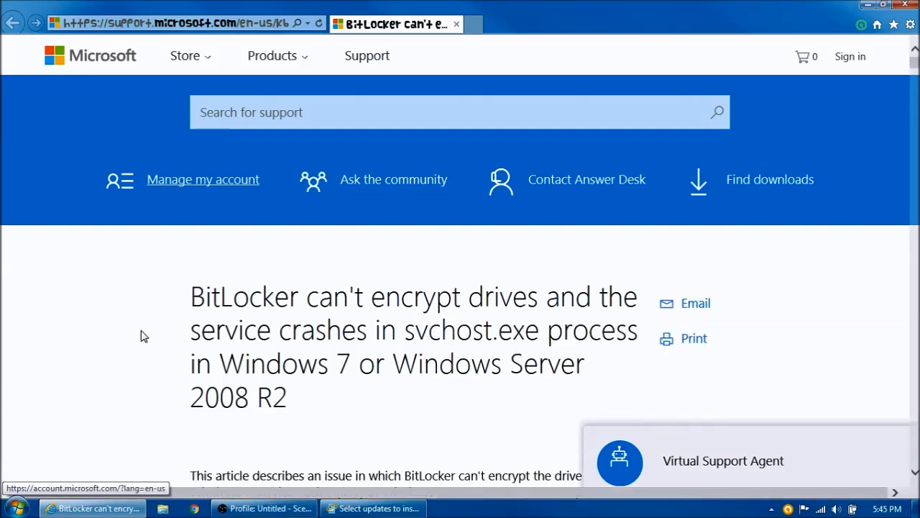
pyautogui.scroll(-3)
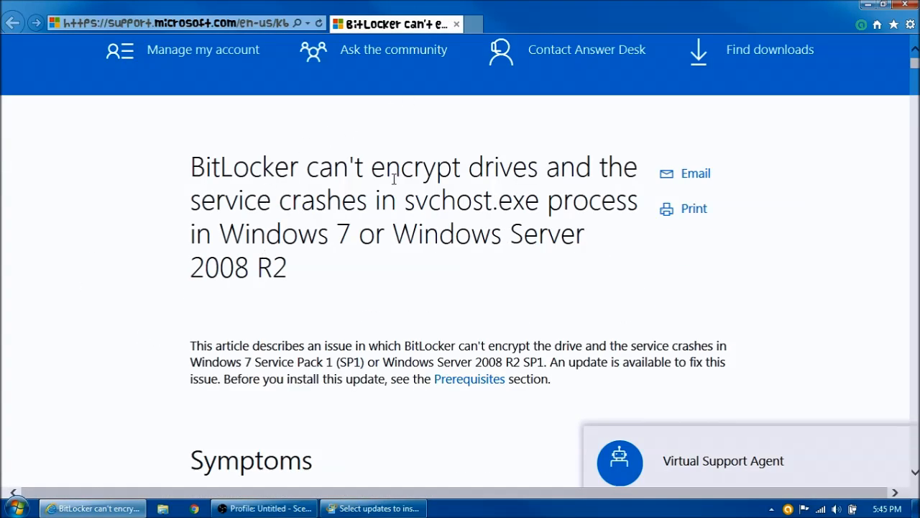
pyautogui.moveTo(460, 209)
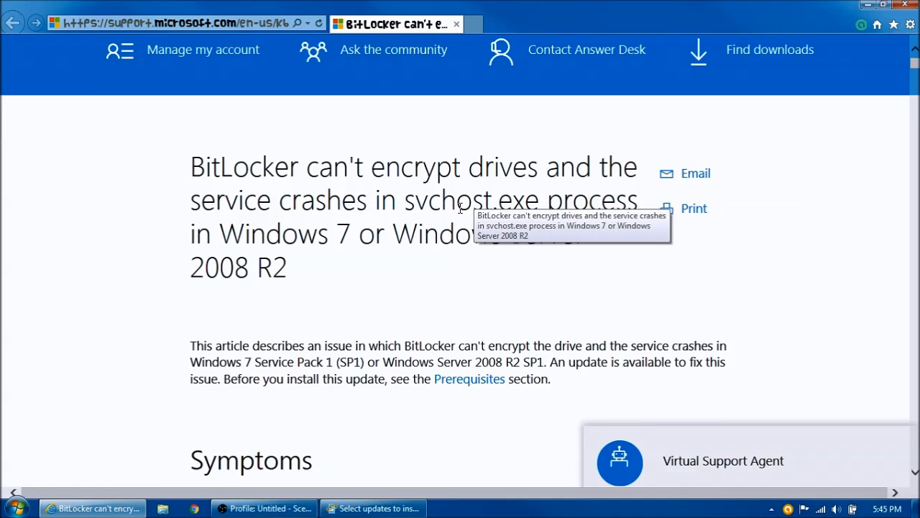
pyautogui.moveTo(446, 336)
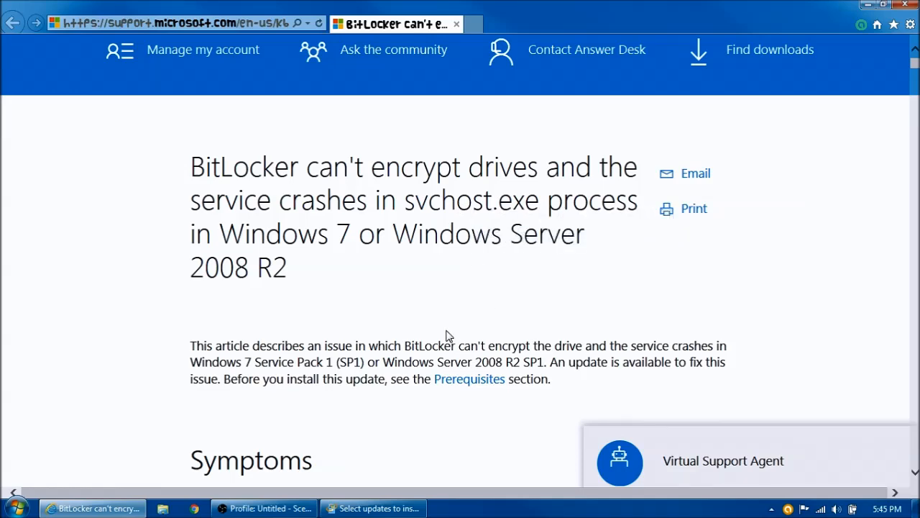
pyautogui.scroll(-3)
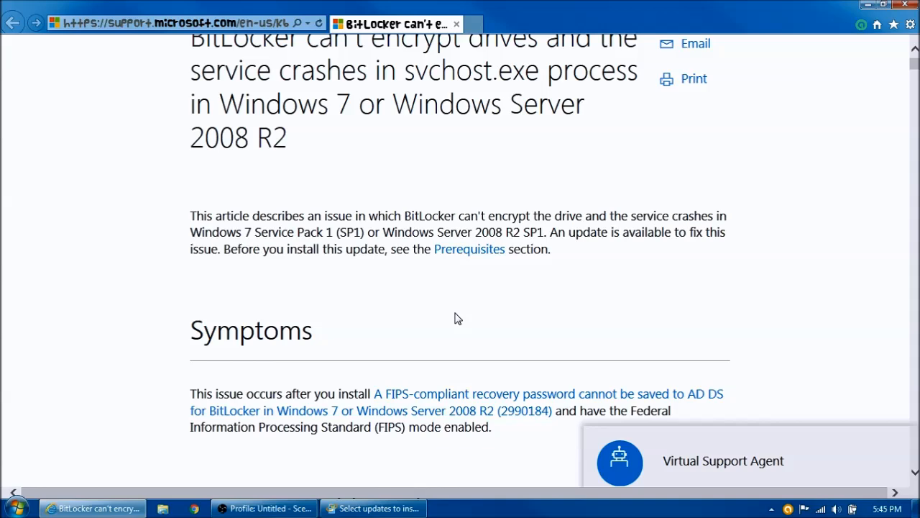
pyautogui.moveTo(512, 281)
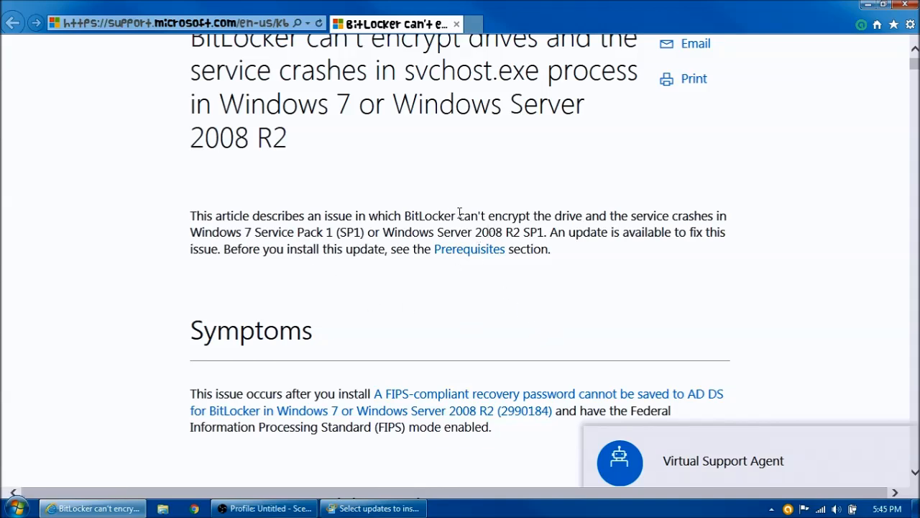
pyautogui.scroll(-3)
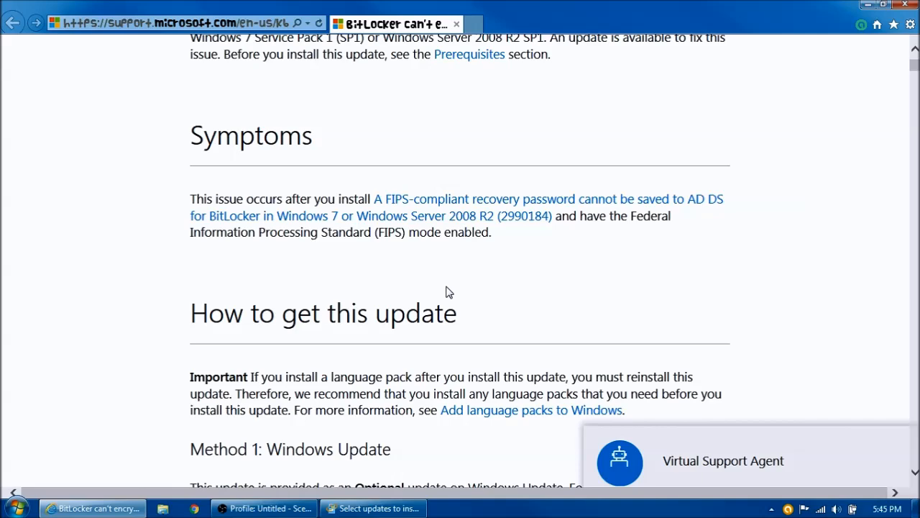
pyautogui.scroll(-3)
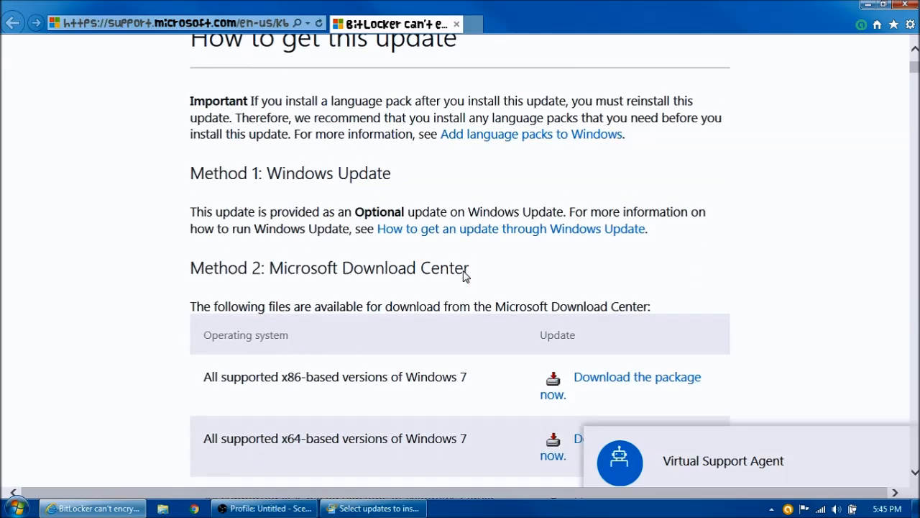
pyautogui.scroll(-3)
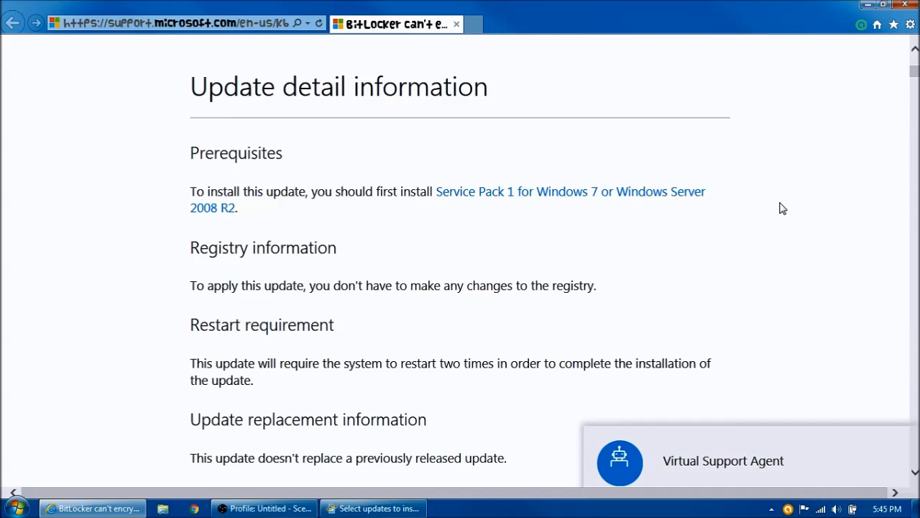
# Finish reading the article, then cancel the update list without selecting KB3133977.
pyautogui.scroll(-3)
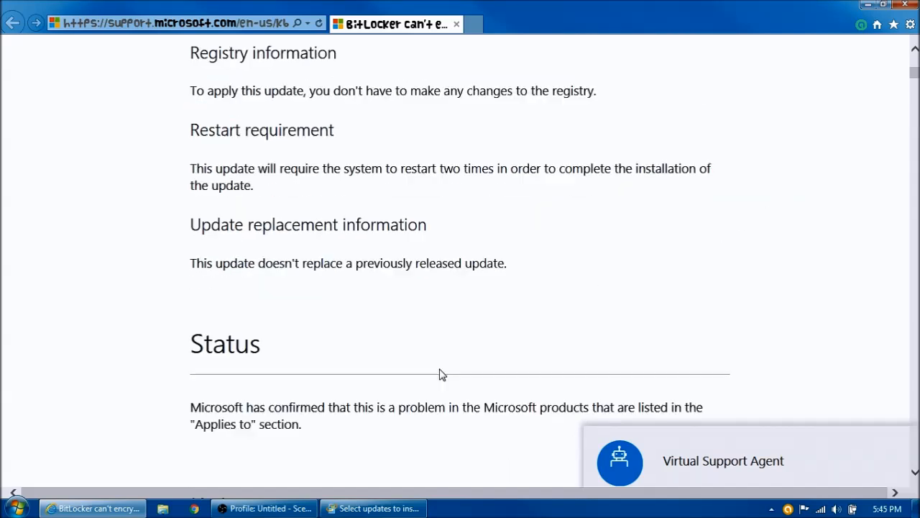
pyautogui.scroll(-3)
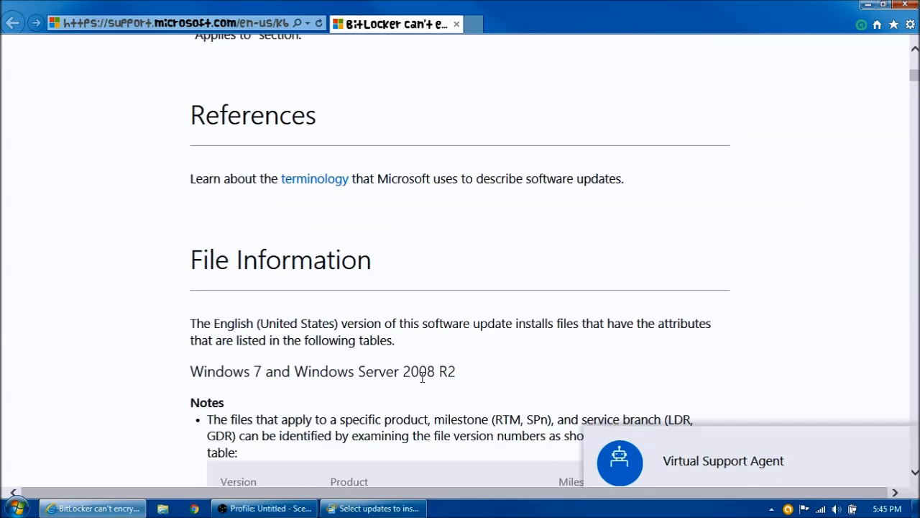
pyautogui.scroll(-3)
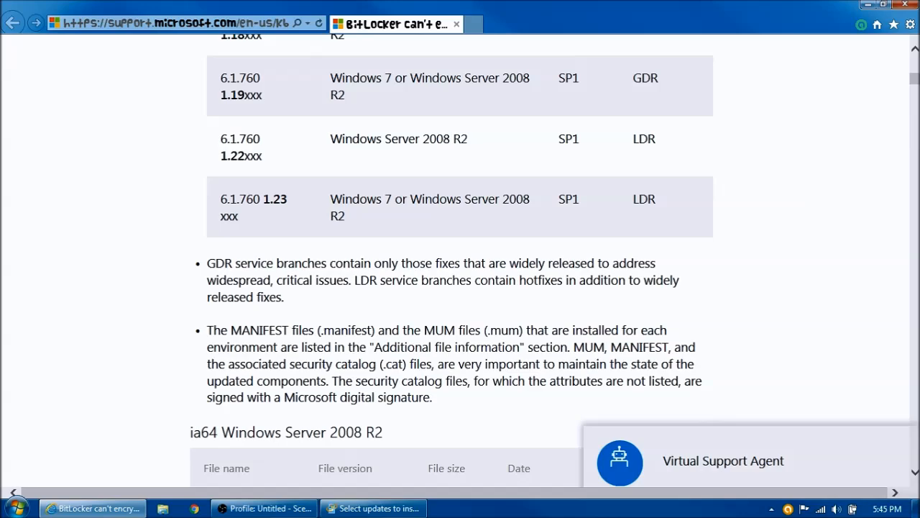
pyautogui.scroll(3)
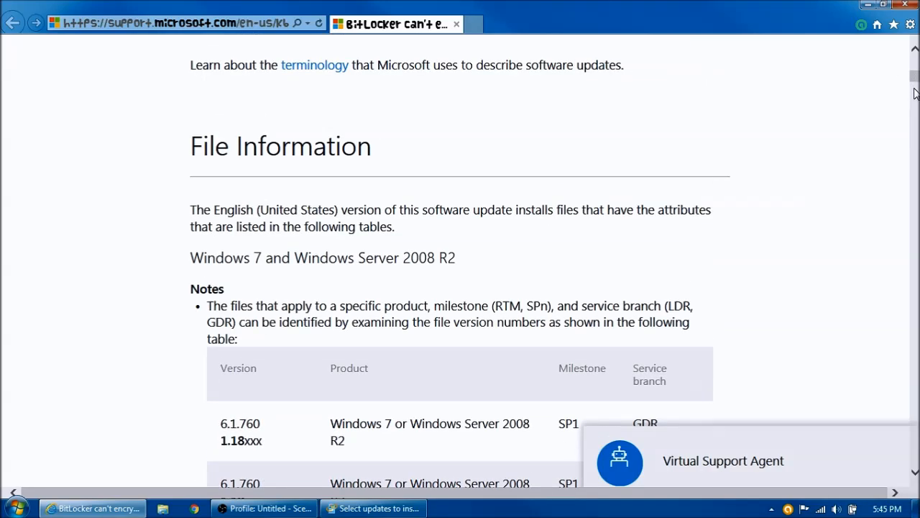
pyautogui.scroll(-3)
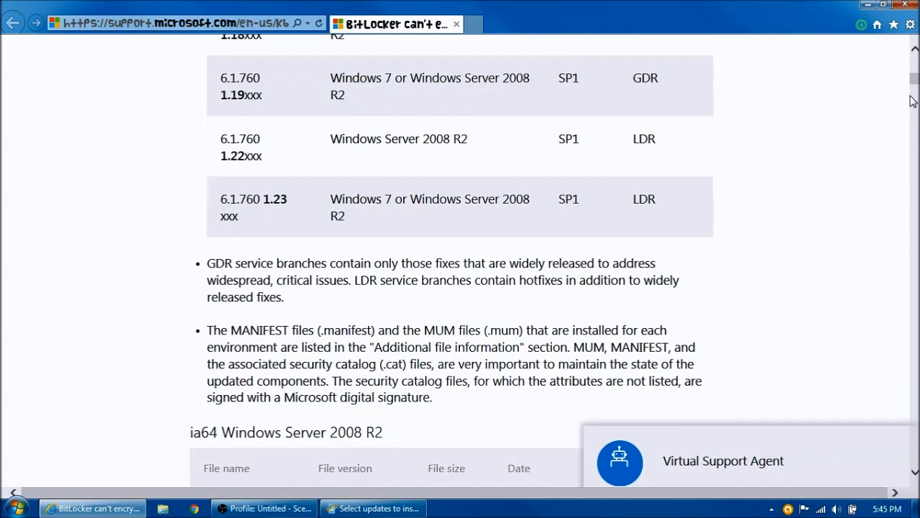
pyautogui.scroll(-3)
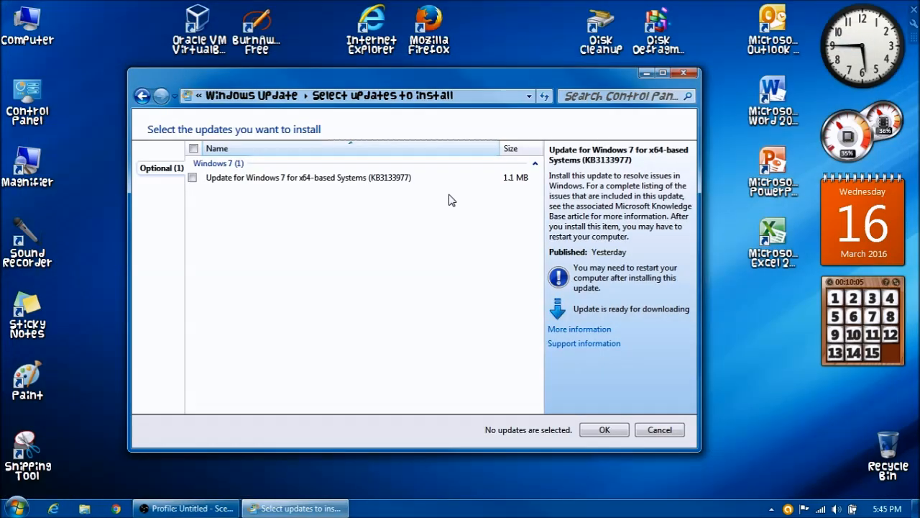
pyautogui.click(309, 177)
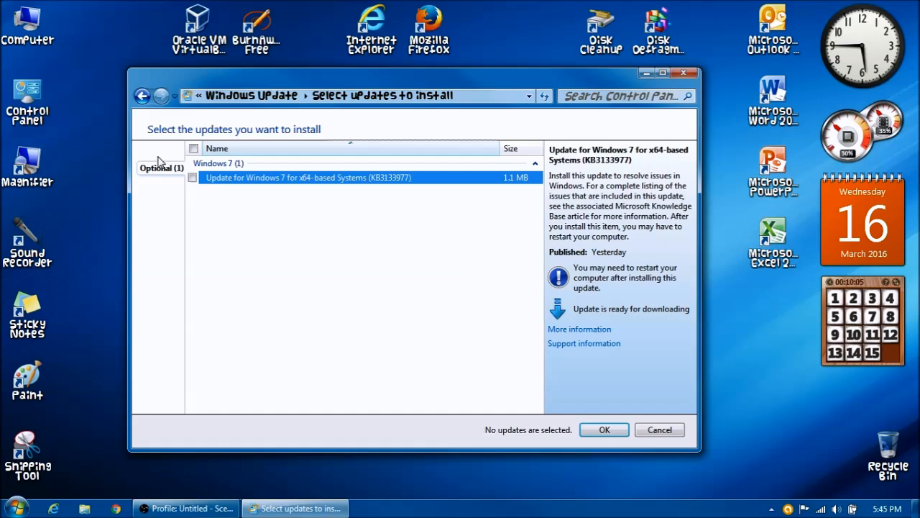
pyautogui.click(659, 430)
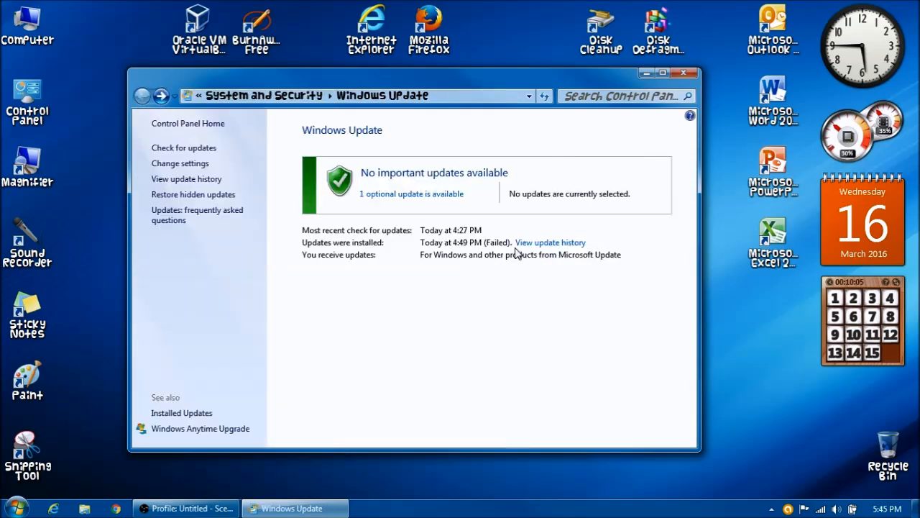
# Open the failed Important KB3133977 entry's details and get help for error 80004005.
pyautogui.click(551, 242)
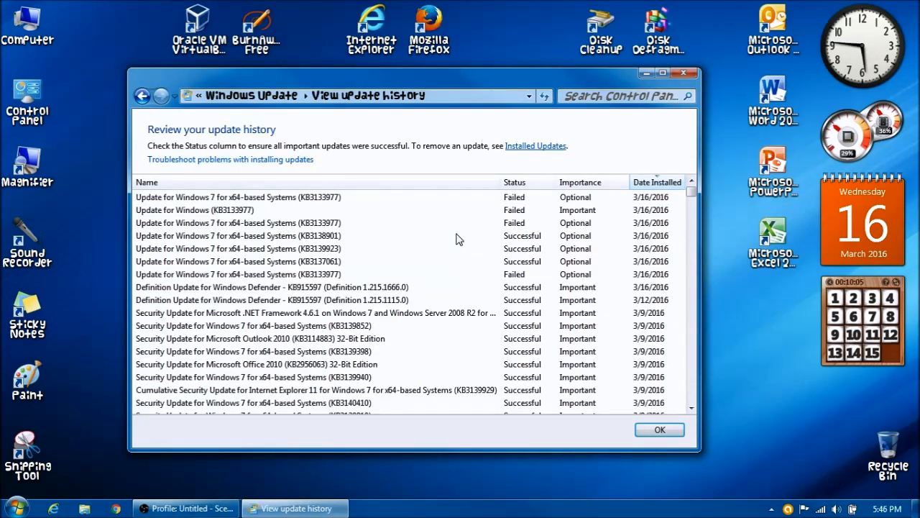
pyautogui.moveTo(342, 235)
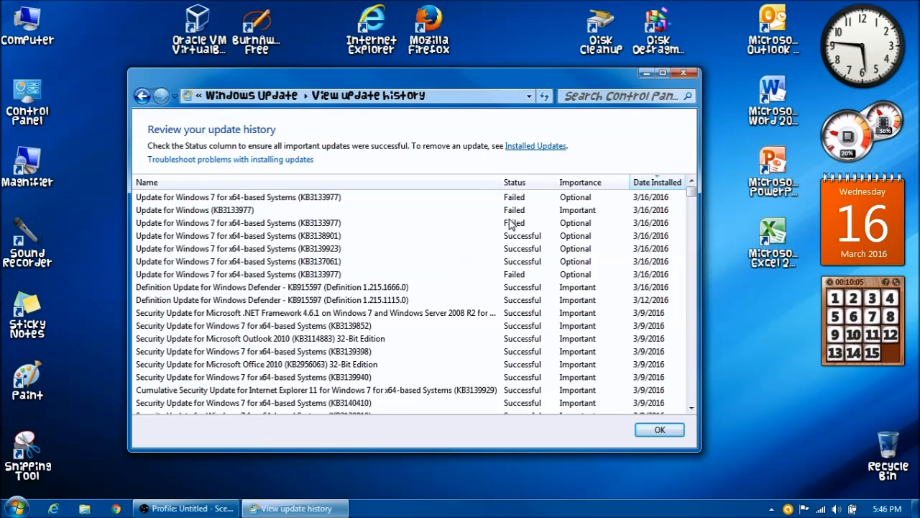
pyautogui.moveTo(238, 232)
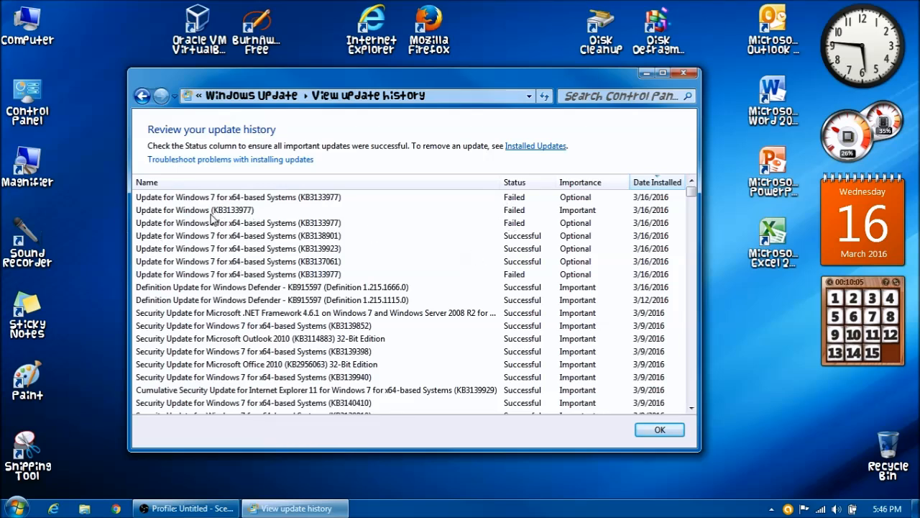
pyautogui.click(216, 209)
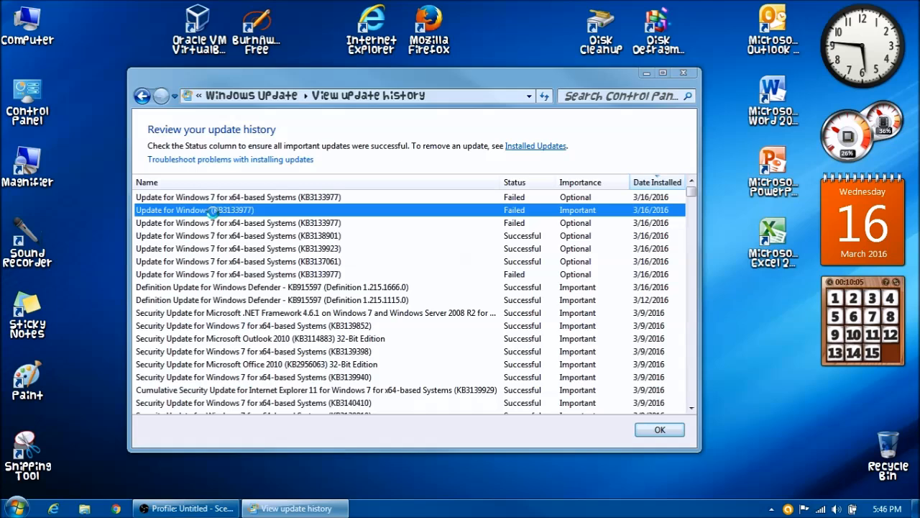
pyautogui.doubleClick(194, 209)
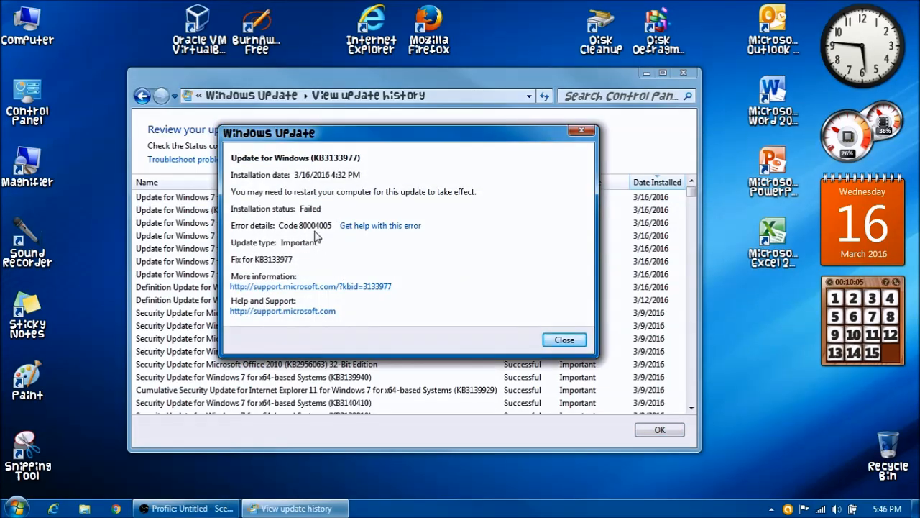
pyautogui.moveTo(305, 245)
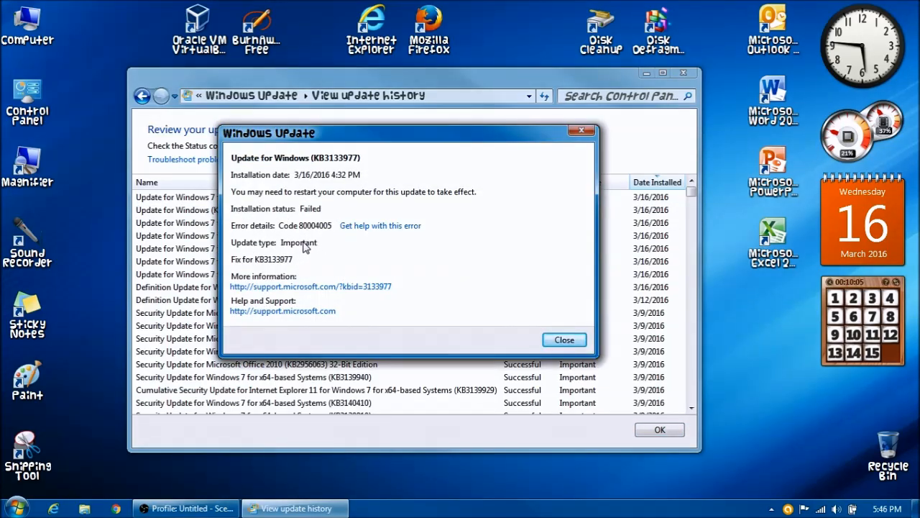
pyautogui.moveTo(379, 225)
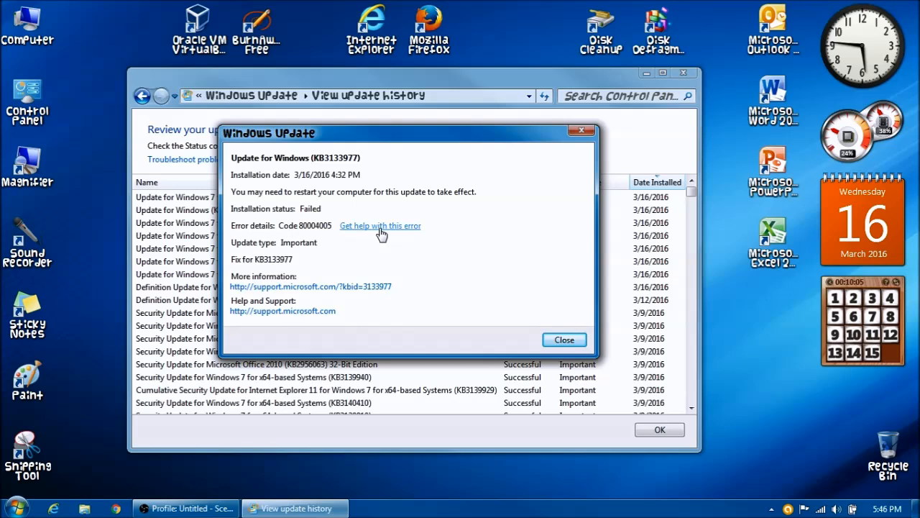
pyautogui.click(379, 225)
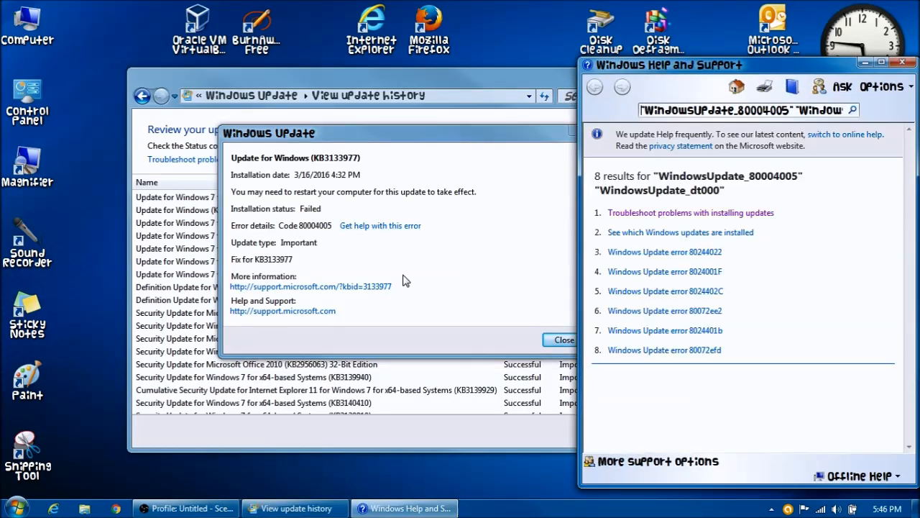
pyautogui.moveTo(503, 241)
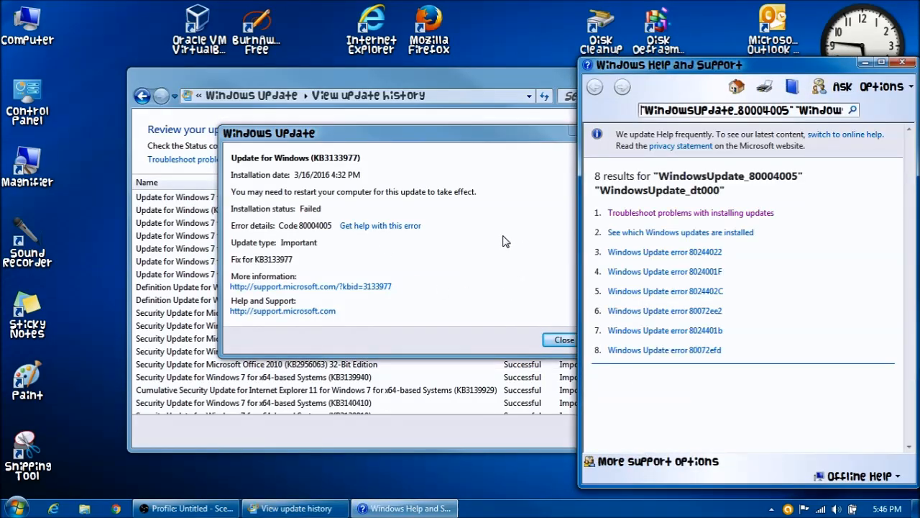
pyautogui.moveTo(297, 268)
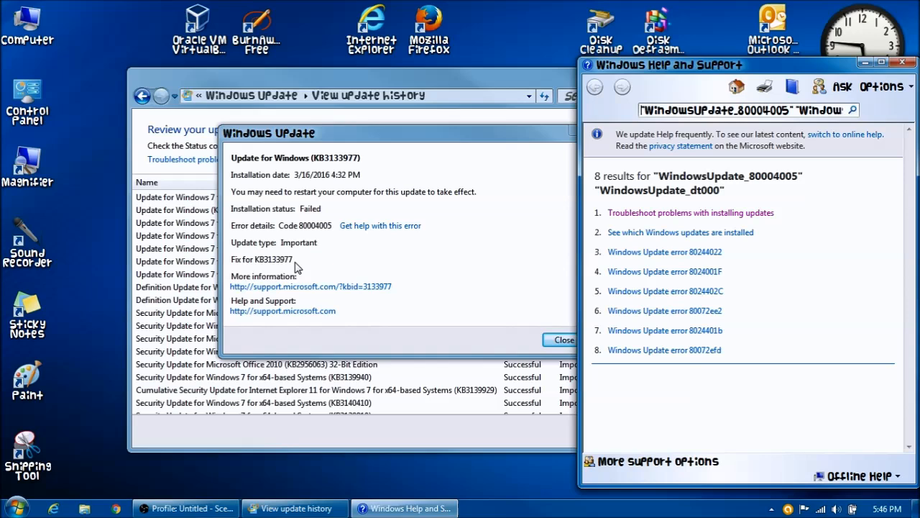
pyautogui.moveTo(793, 218)
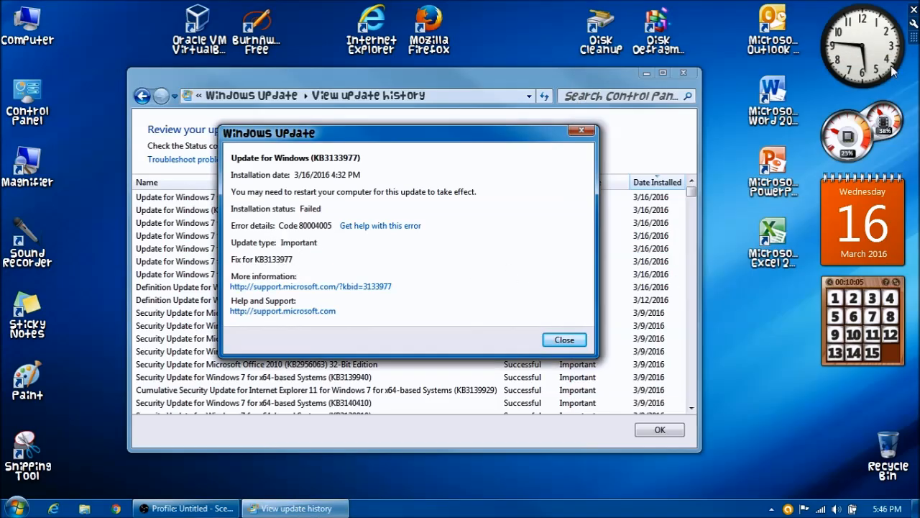
# Close the update details, recheck the Important KB3133977 entry, and close it again.
pyautogui.click(564, 339)
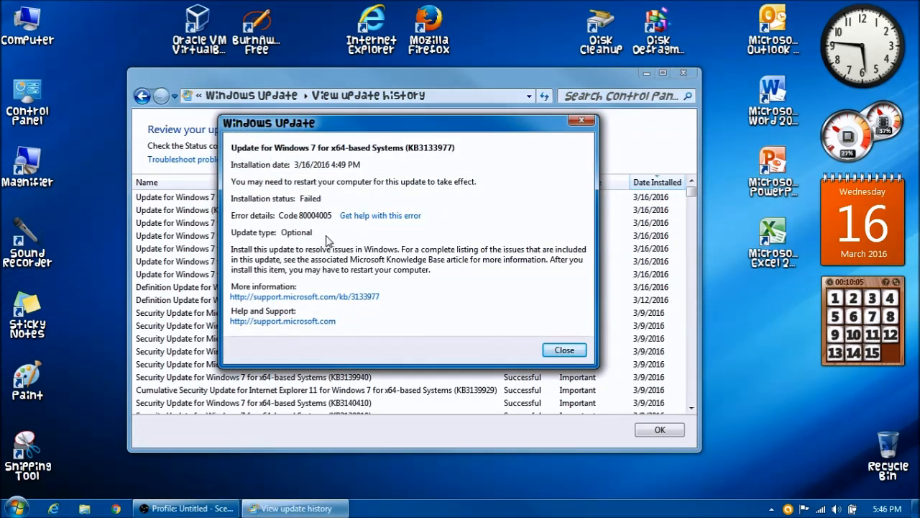
pyautogui.click(564, 349)
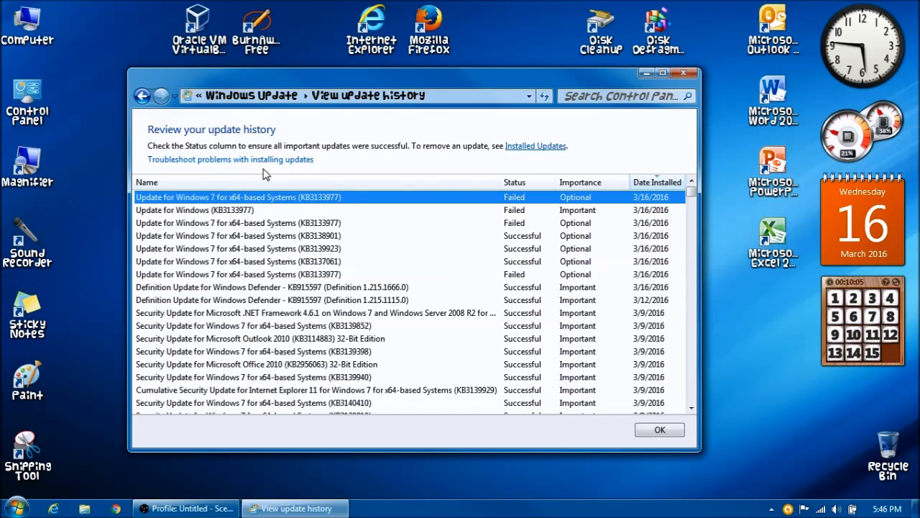
pyautogui.doubleClick(237, 196)
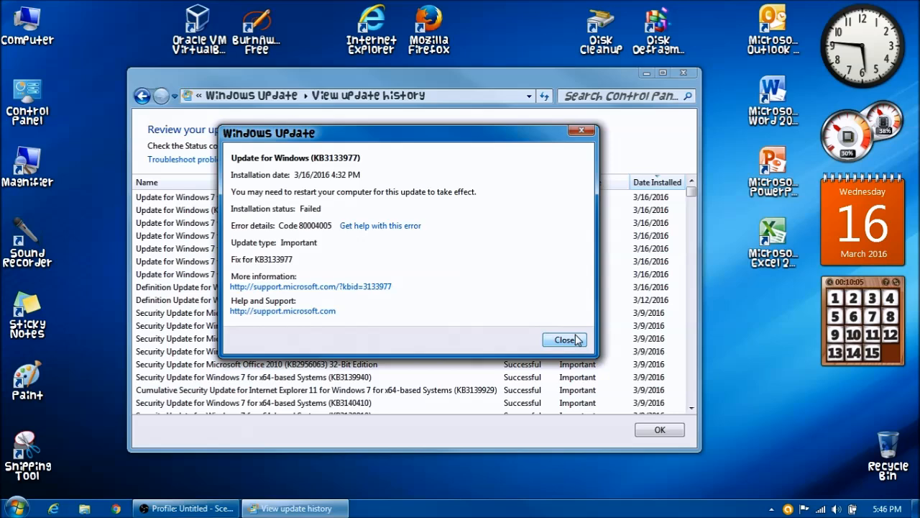
pyautogui.click(565, 339)
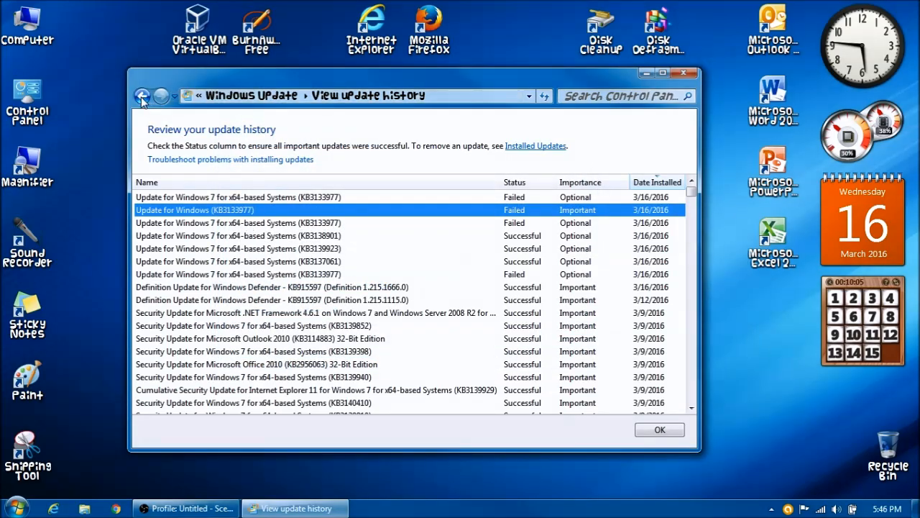
# Select optional update KB3133977 and start installing it.
pyautogui.click(143, 96)
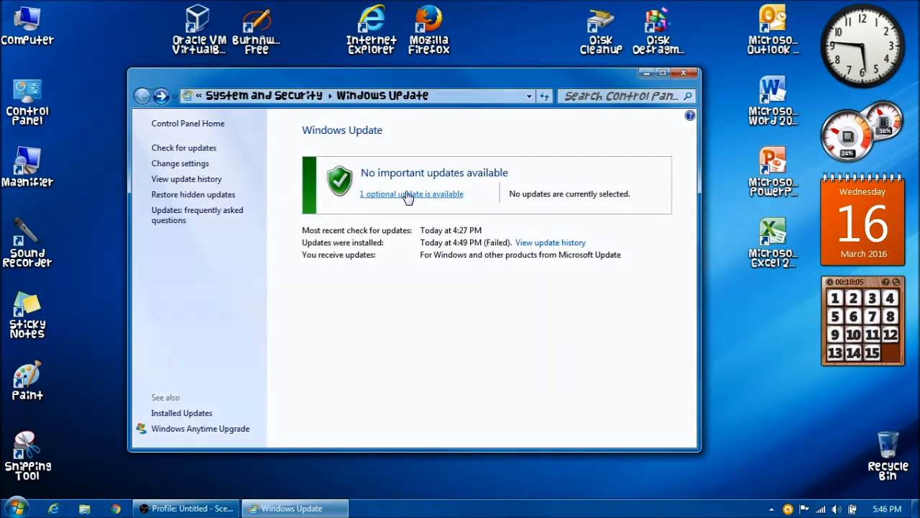
pyautogui.click(411, 194)
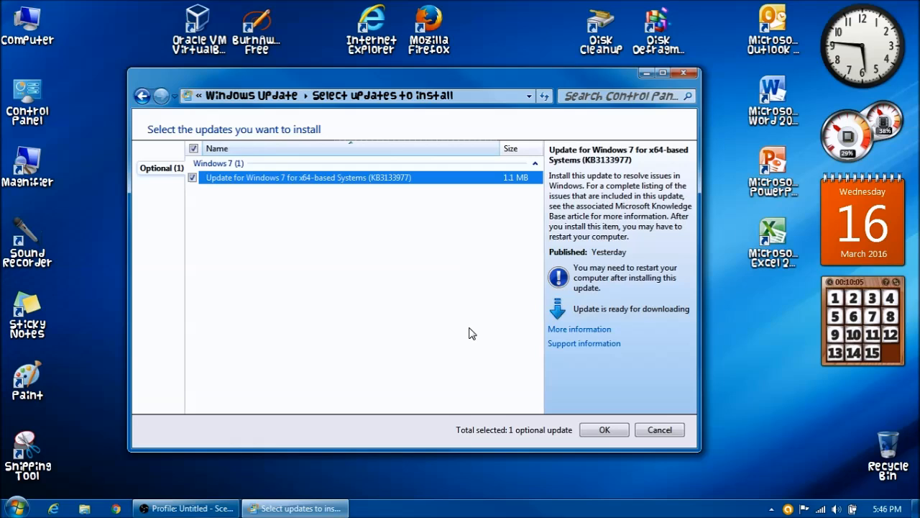
pyautogui.click(604, 429)
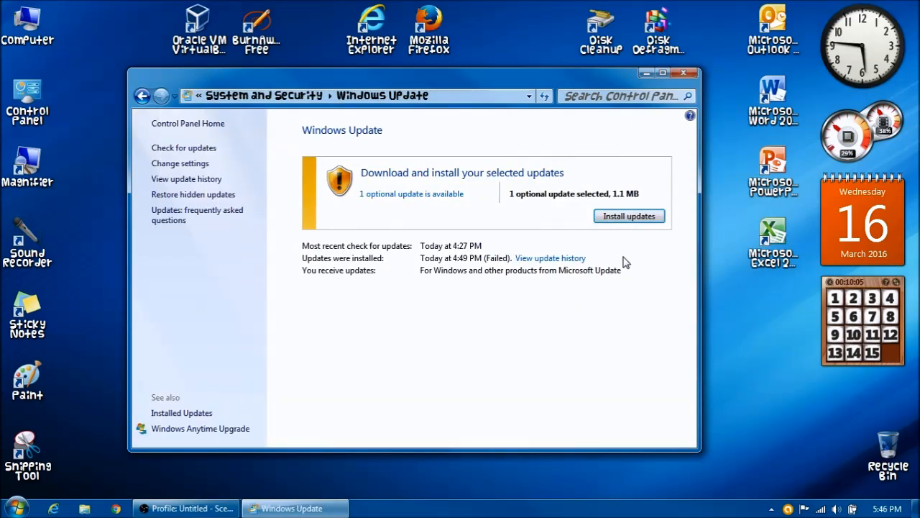
pyautogui.click(629, 216)
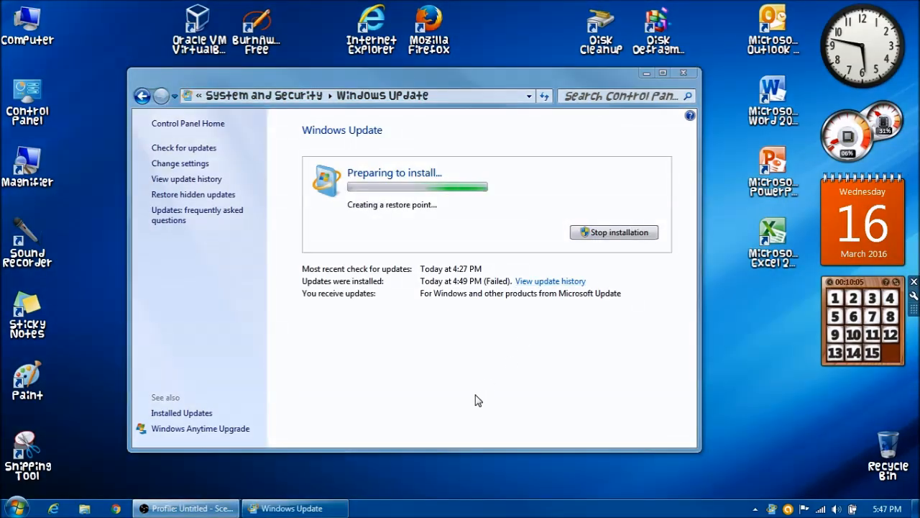
pyautogui.moveTo(383, 224)
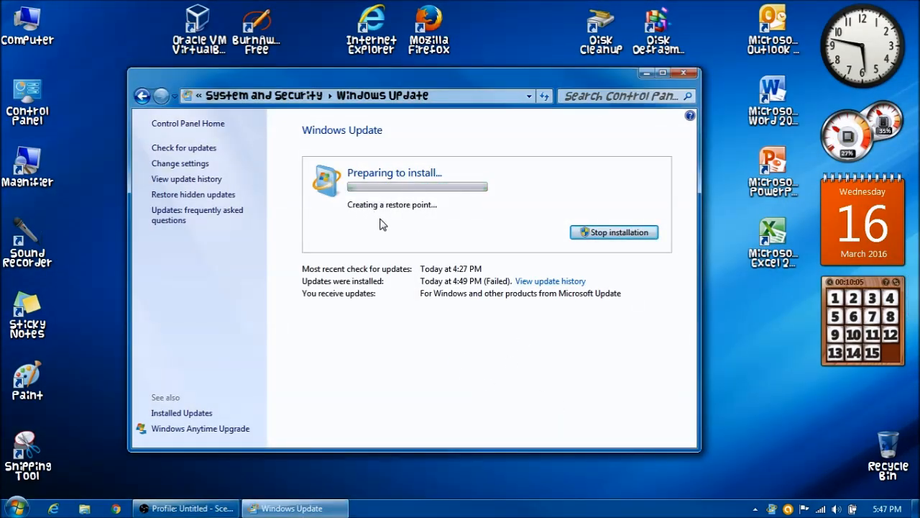
pyautogui.moveTo(428, 225)
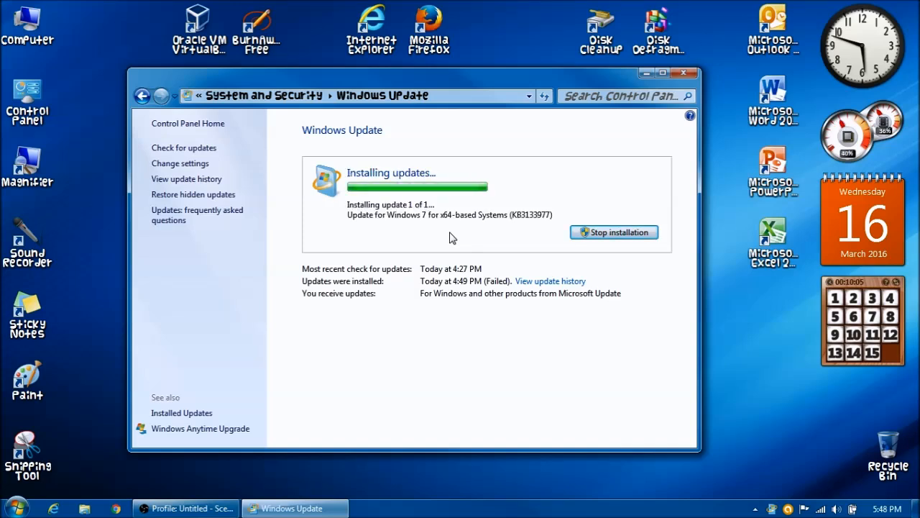
pyautogui.moveTo(460, 234)
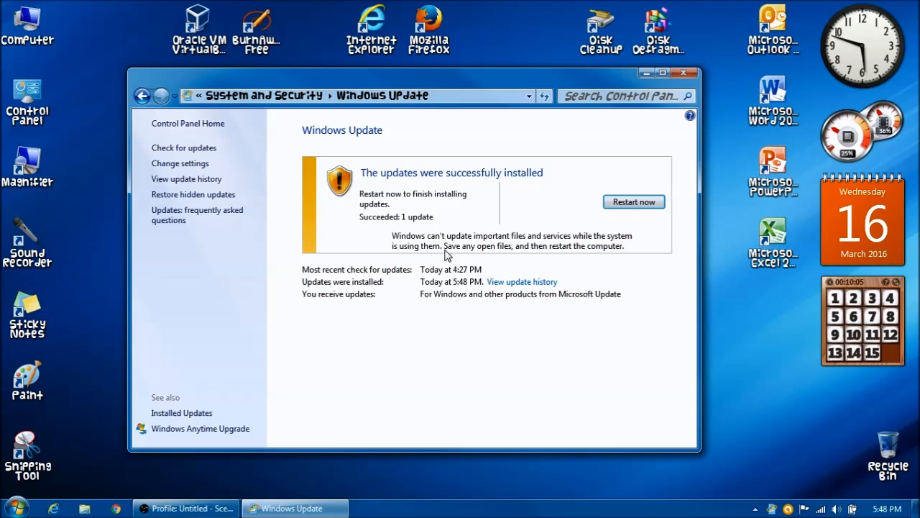
pyautogui.moveTo(441, 256)
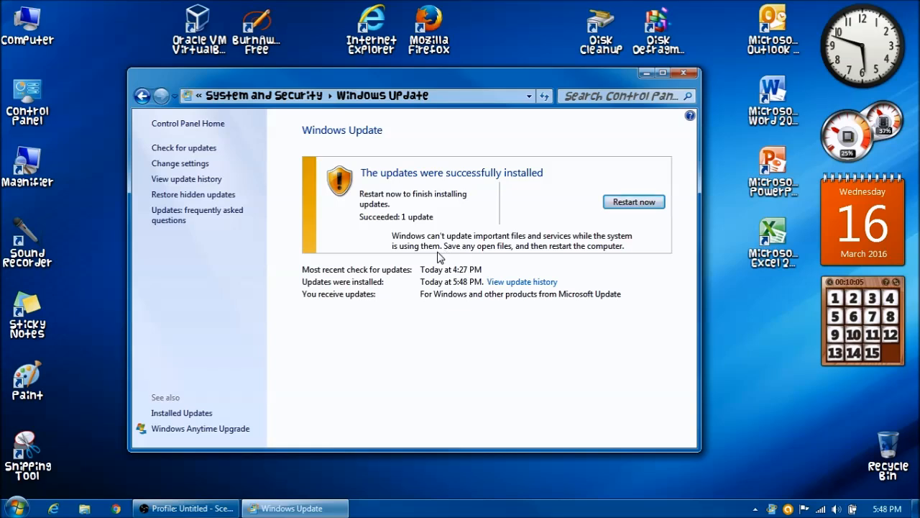
pyautogui.moveTo(615, 232)
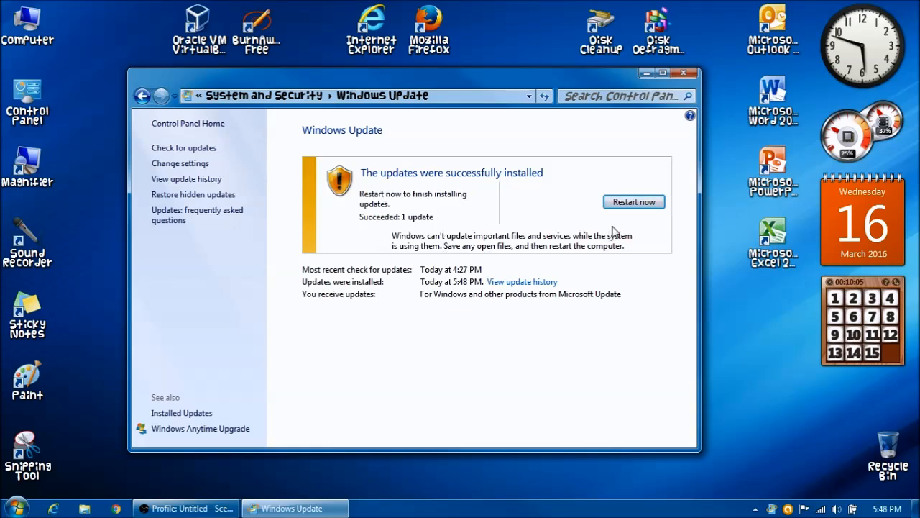
pyautogui.moveTo(530, 257)
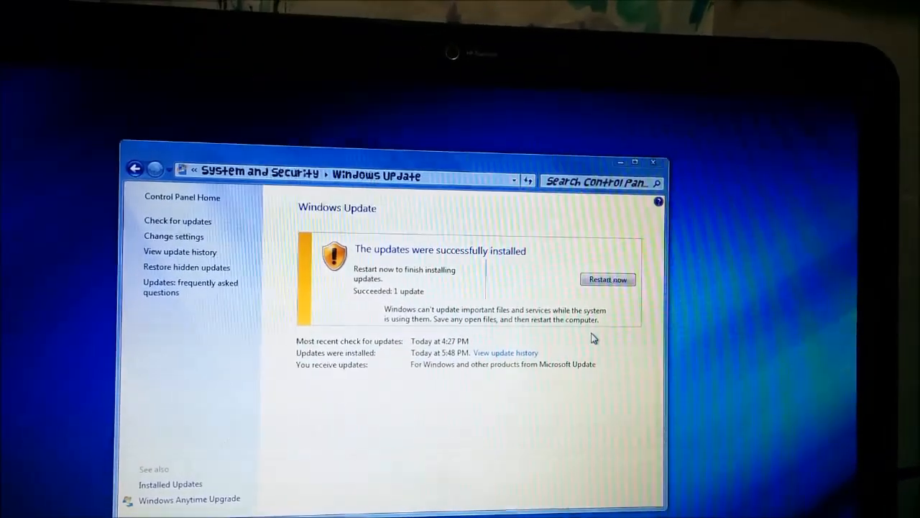
pyautogui.click(607, 279)
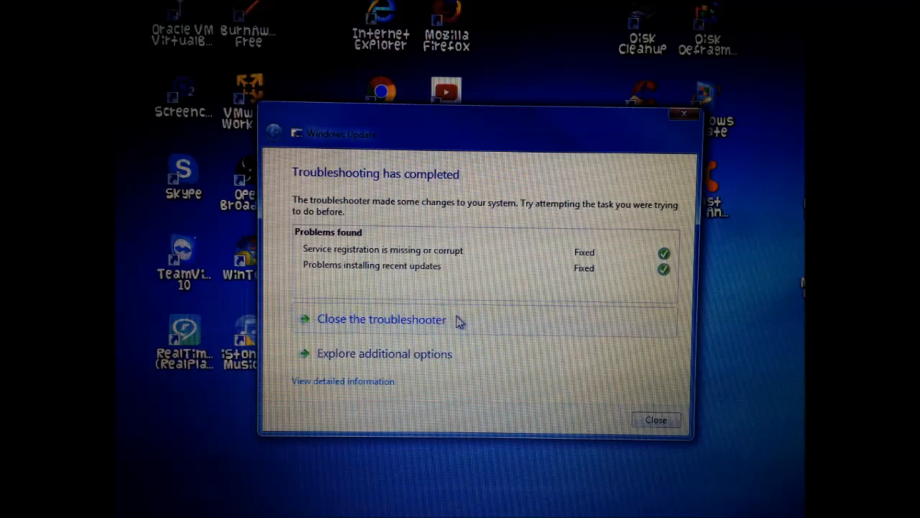
# View the troubleshooter's detailed report of fixed service registration and update installation issues.
pyautogui.click(343, 381)
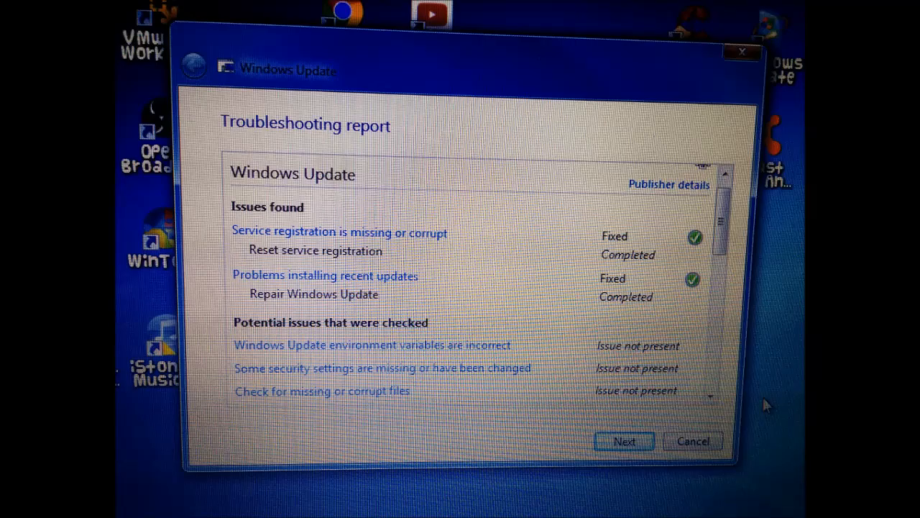